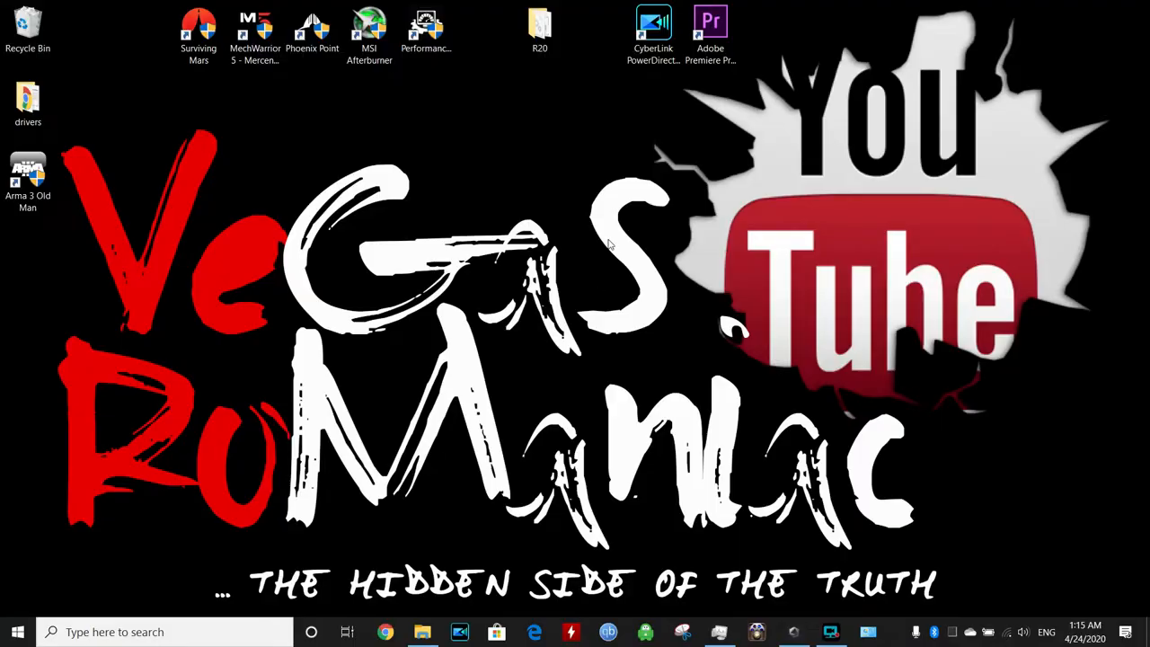
Launch CyberLink PowerDirector 18 from its desktop shortcut
click(653, 36)
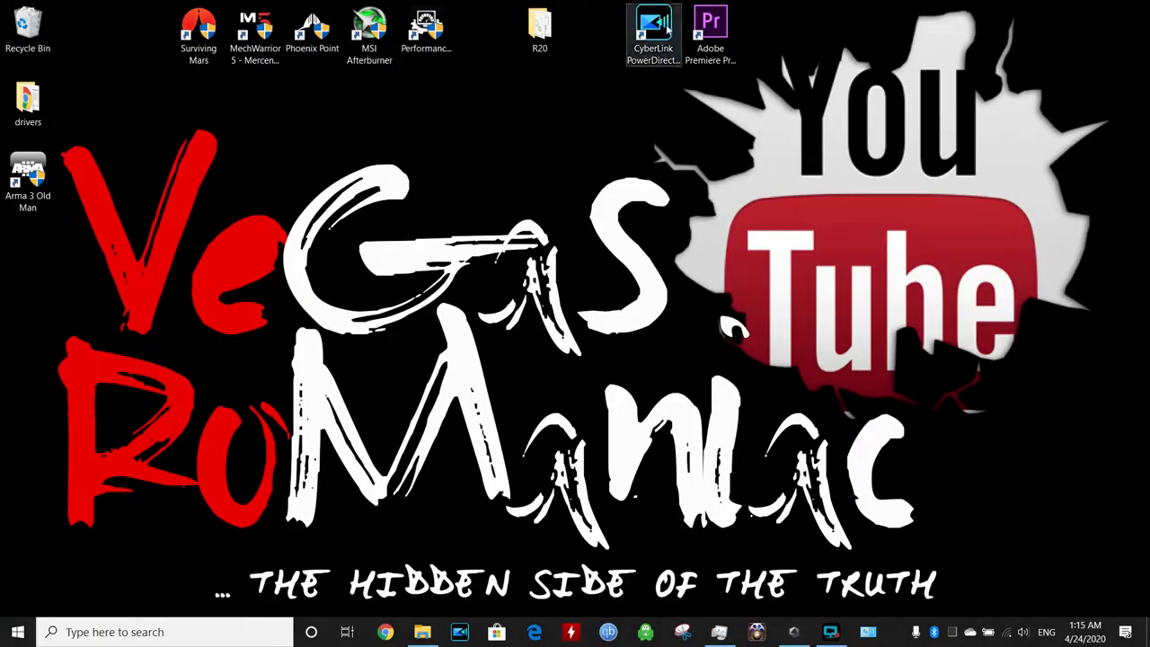
click(654, 36)
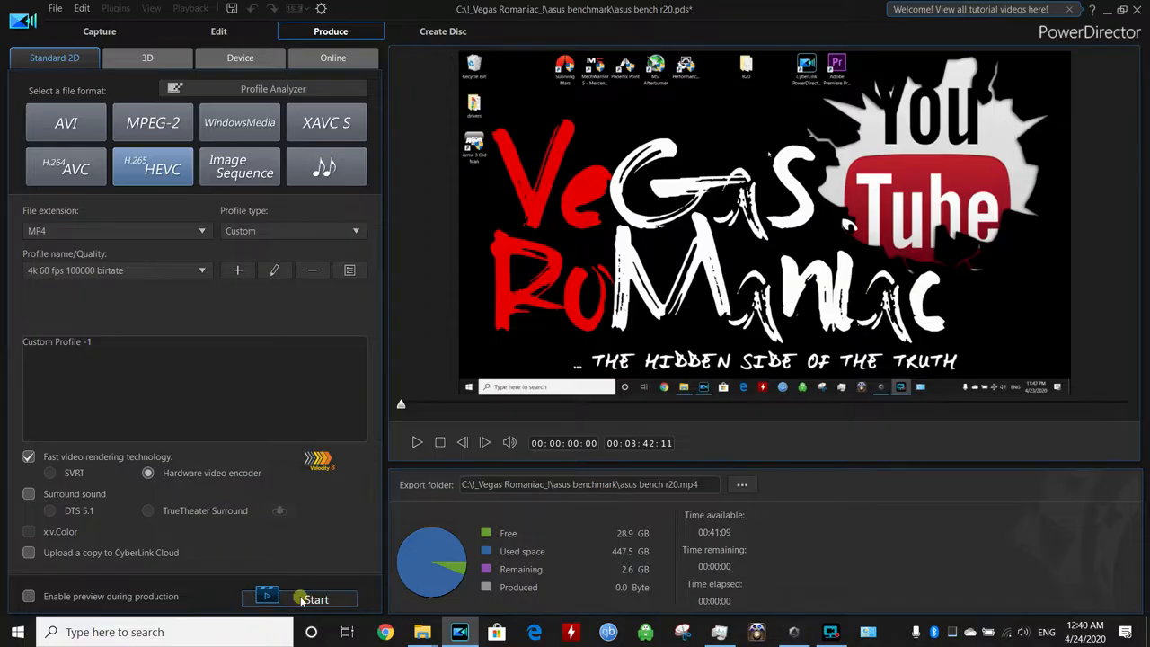
Start producing the 4K 60 fps H.265 MP4 with the hardware video encoder
click(315, 599)
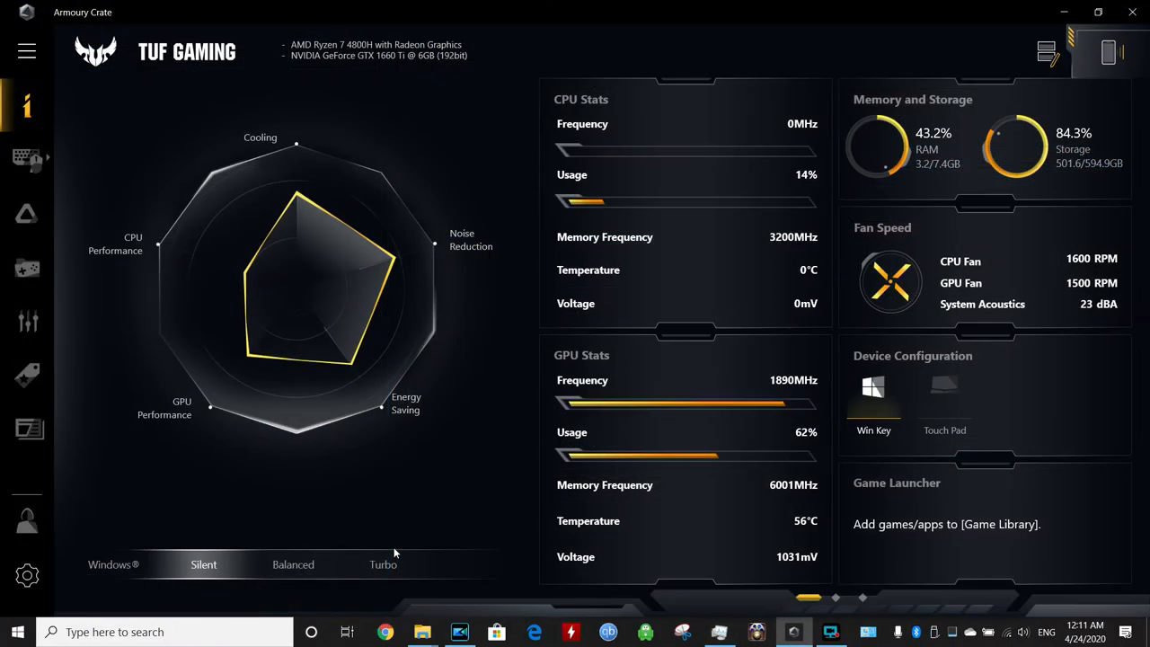
click(383, 565)
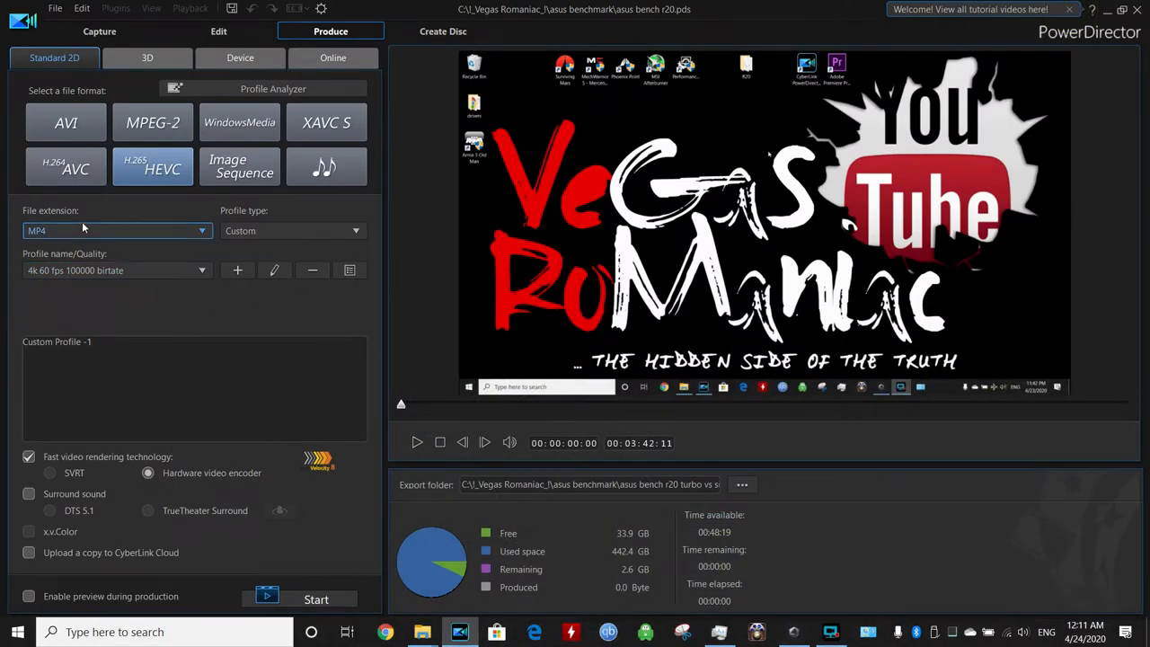
Let the 4K production finish at 2.6 GB, with Task Manager's Performance view open
click(202, 271)
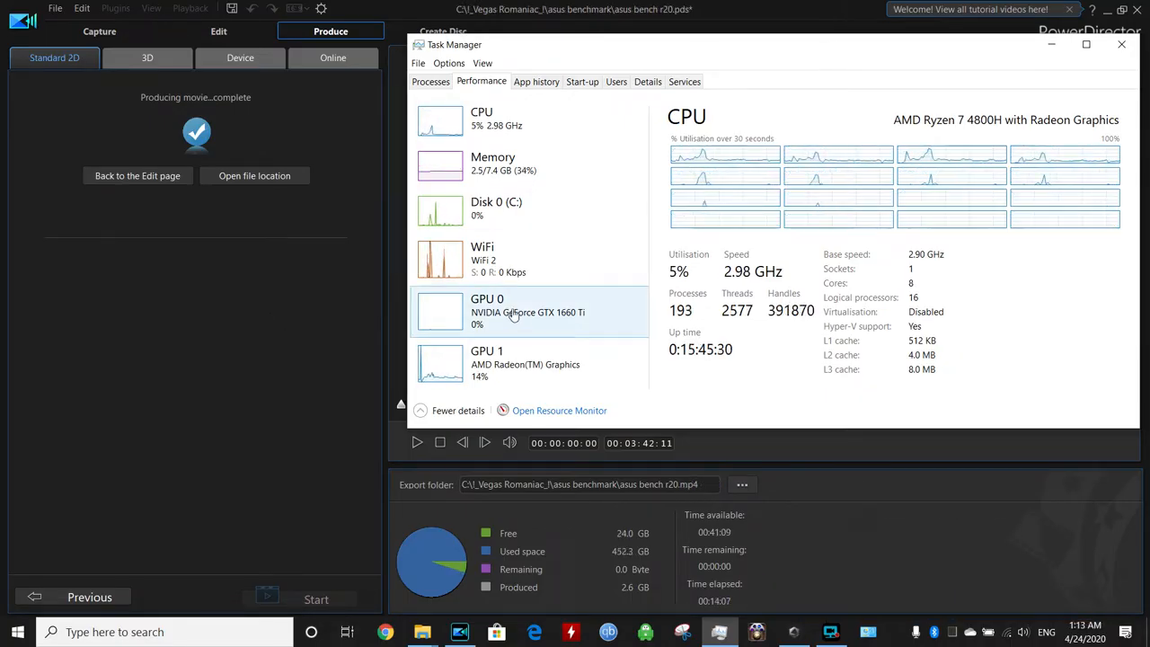
View the GTX 1660 Ti GPU 0 graphs at 0%, then minimize the windows
click(485, 310)
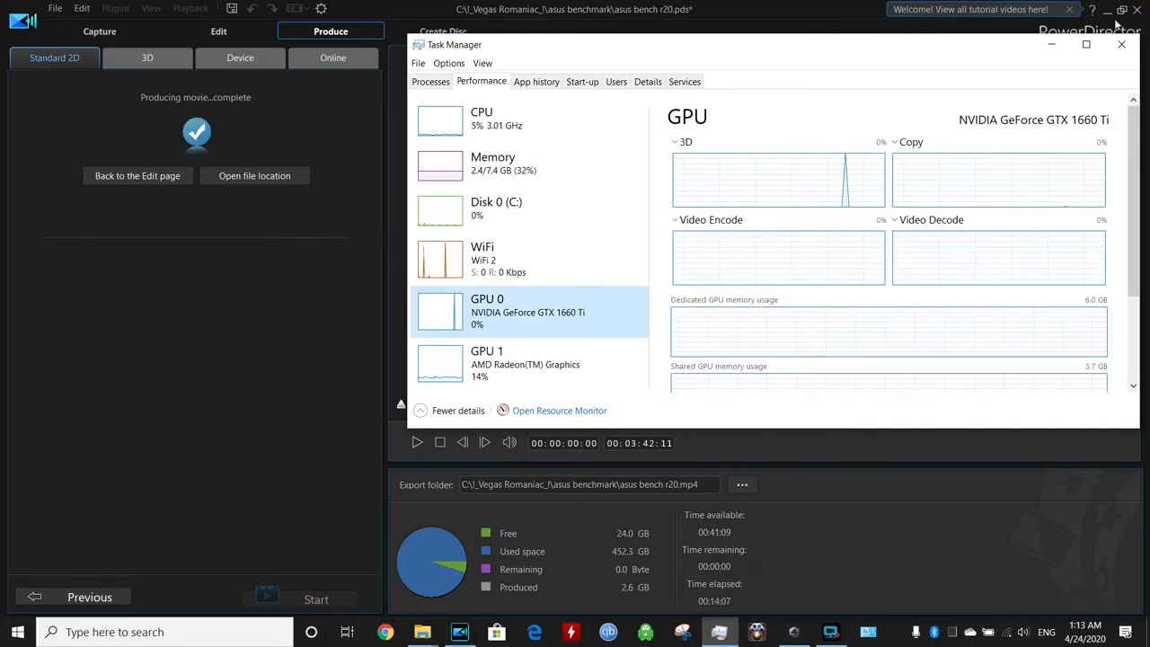
click(1107, 10)
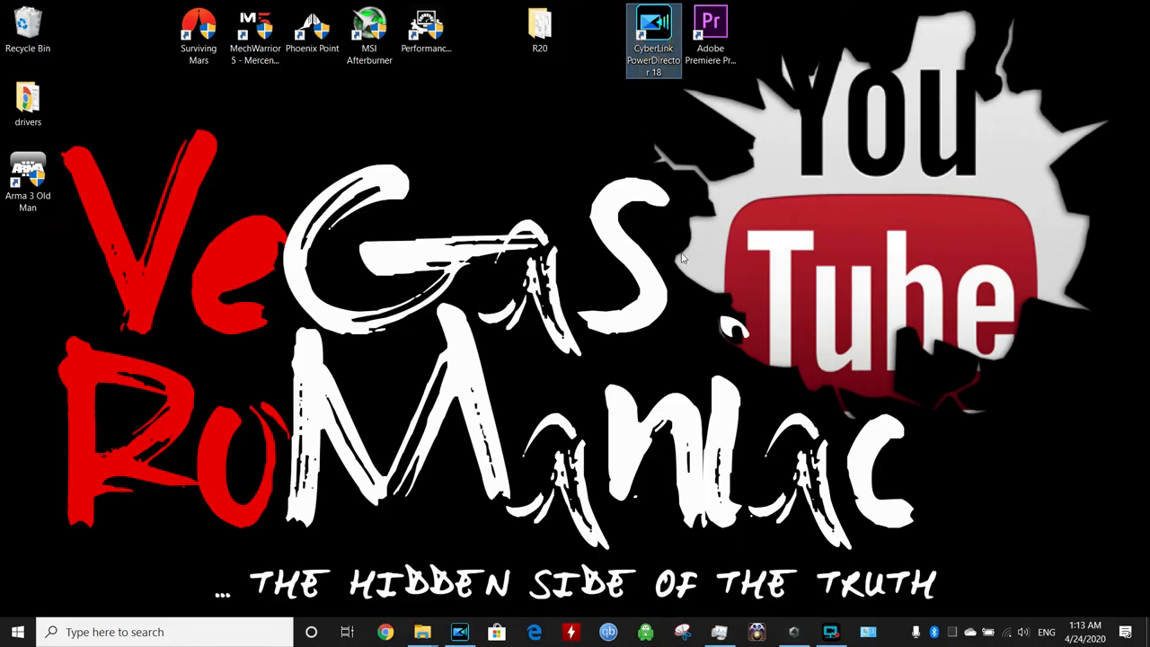
mouse_move(696, 99)
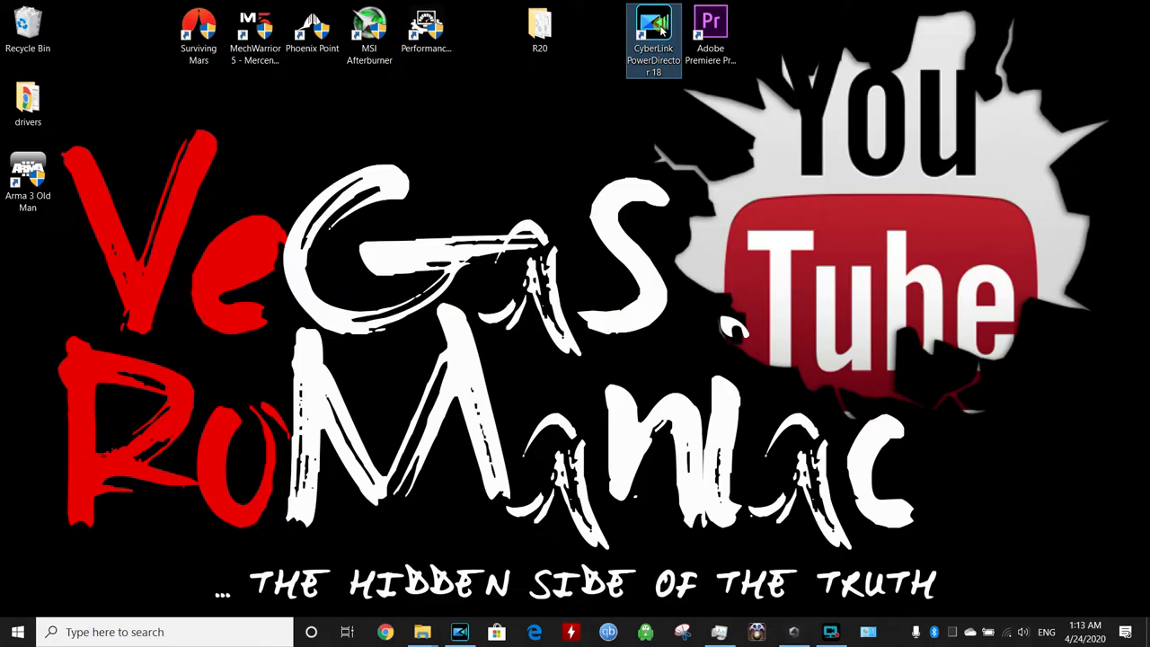
mouse_move(629, 312)
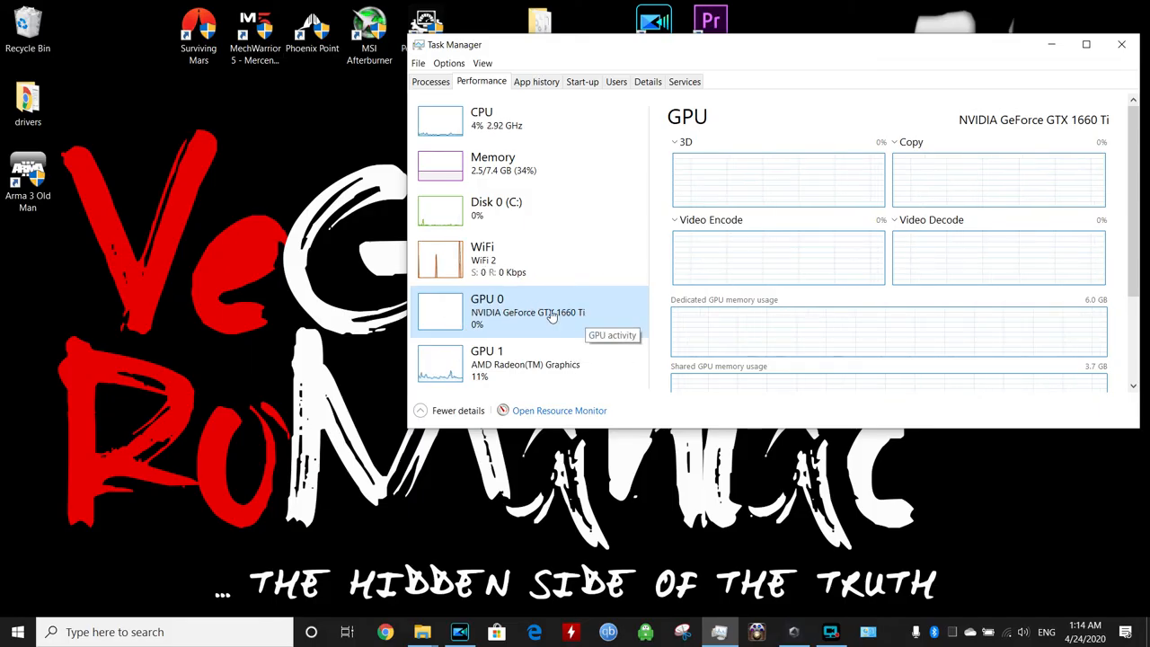
mouse_move(618, 260)
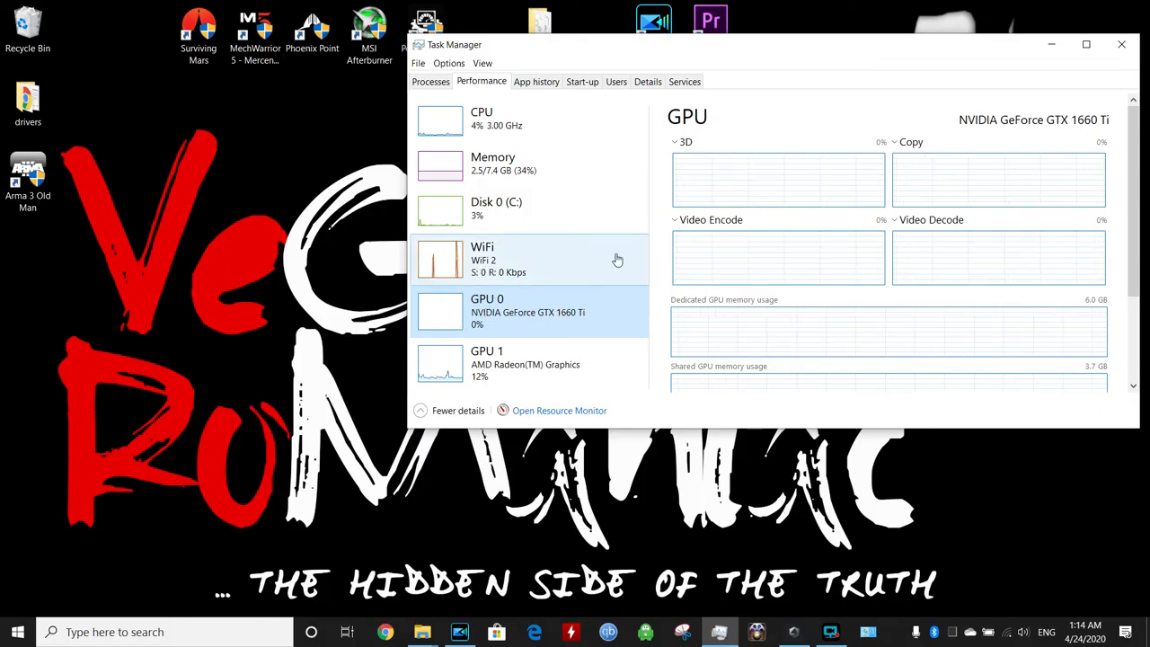